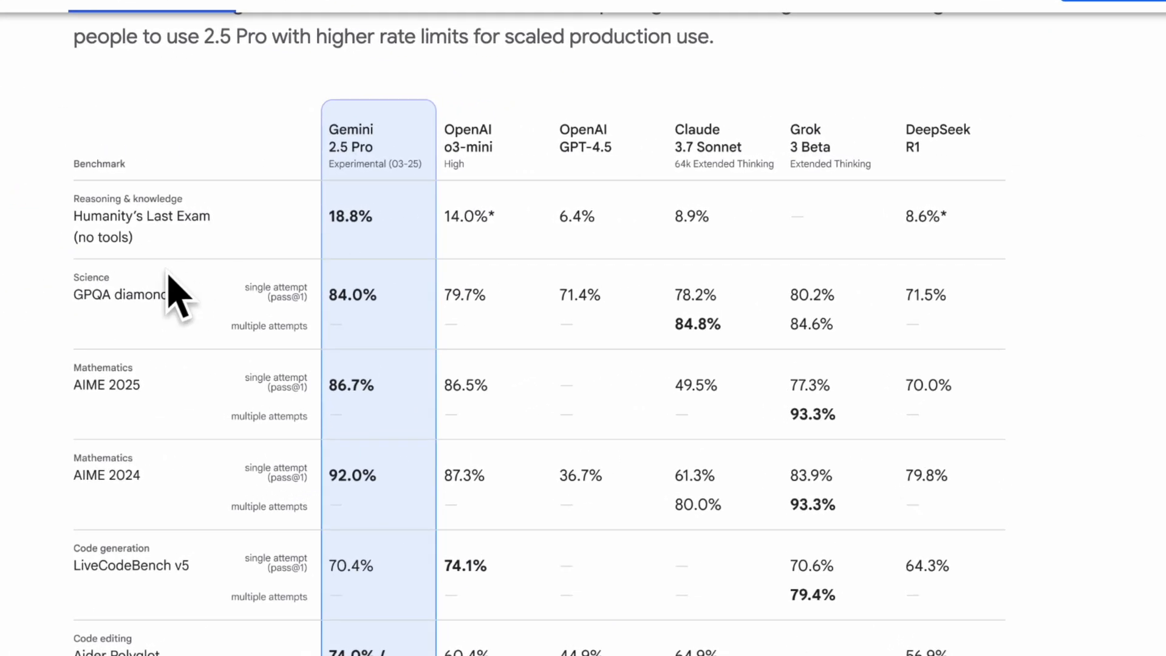
mouse_move(966, 232)
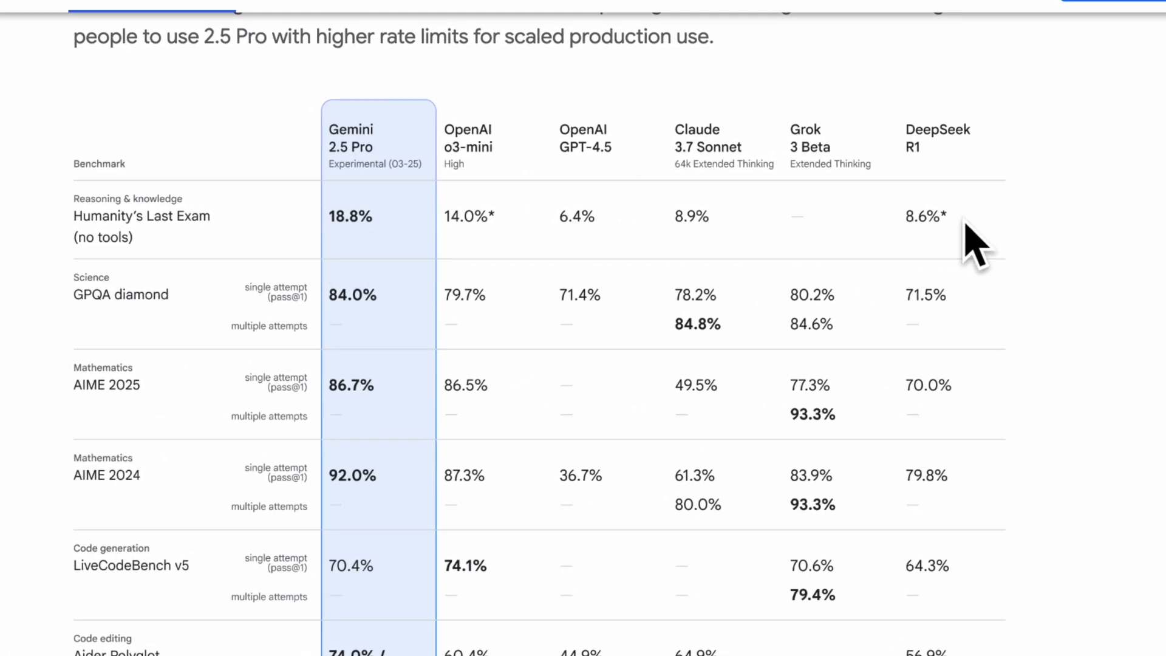
Scroll through the Gemini 2.5 Pro benchmark comparison table down to the long-context results
scroll(down, 3)
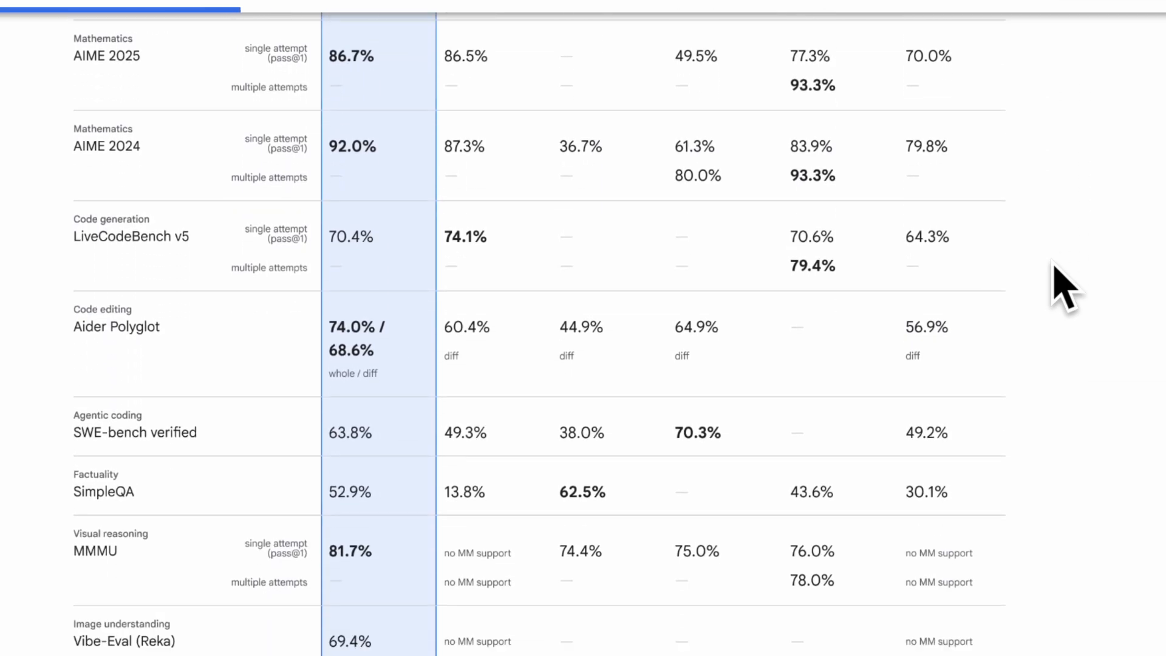
scroll(down, 3)
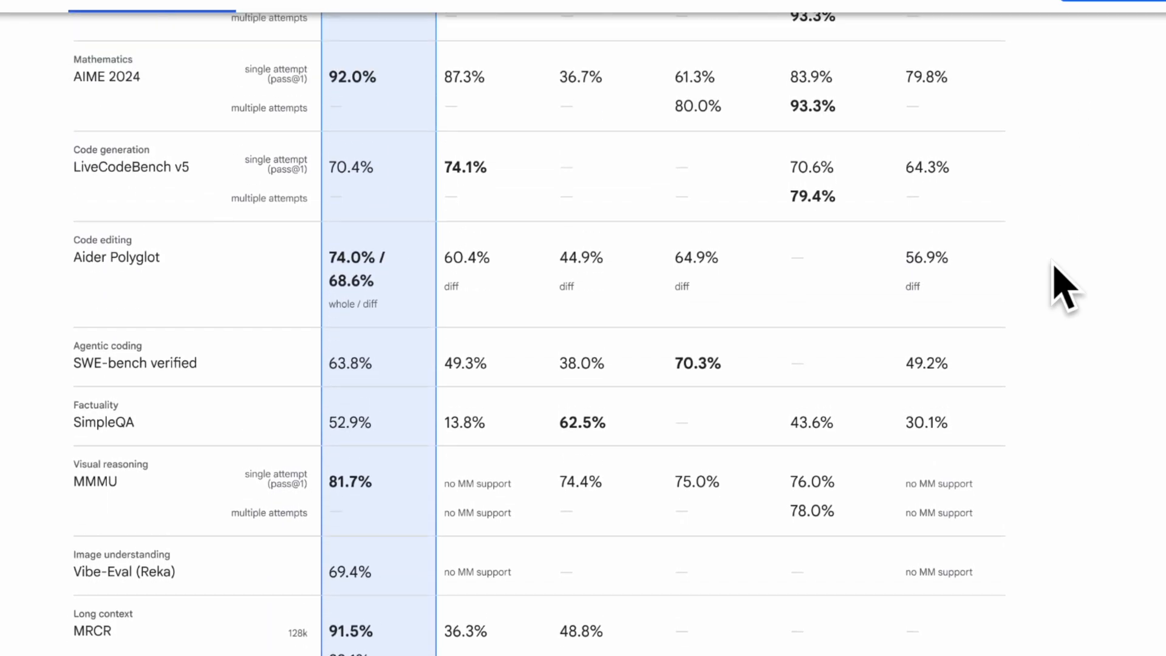
scroll(up, 3)
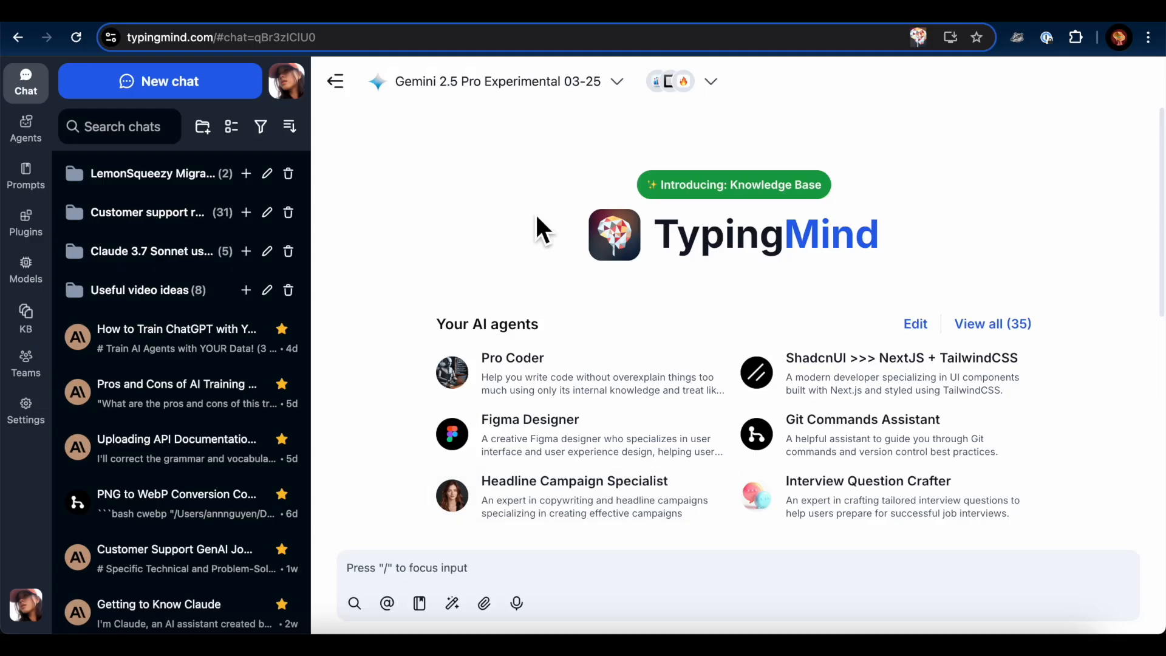
Check the enabled plugins and send Gemini 2.5 Pro a prompt for a single-file HTML chess game
click(497, 81)
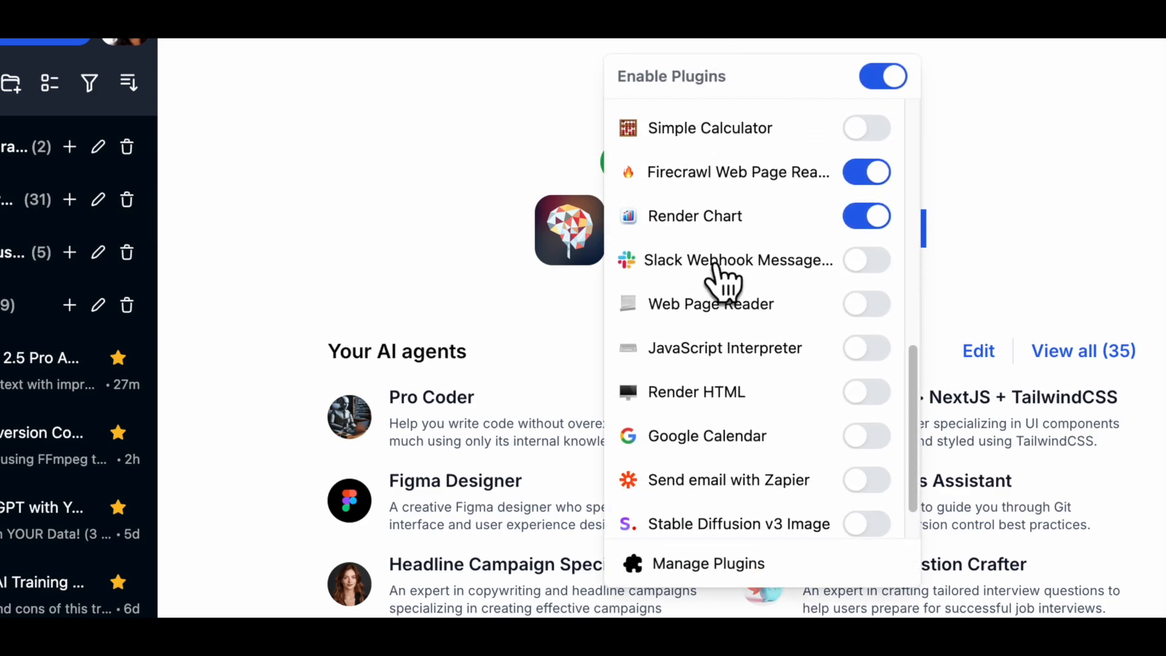
scroll(down, 3)
text(make a)
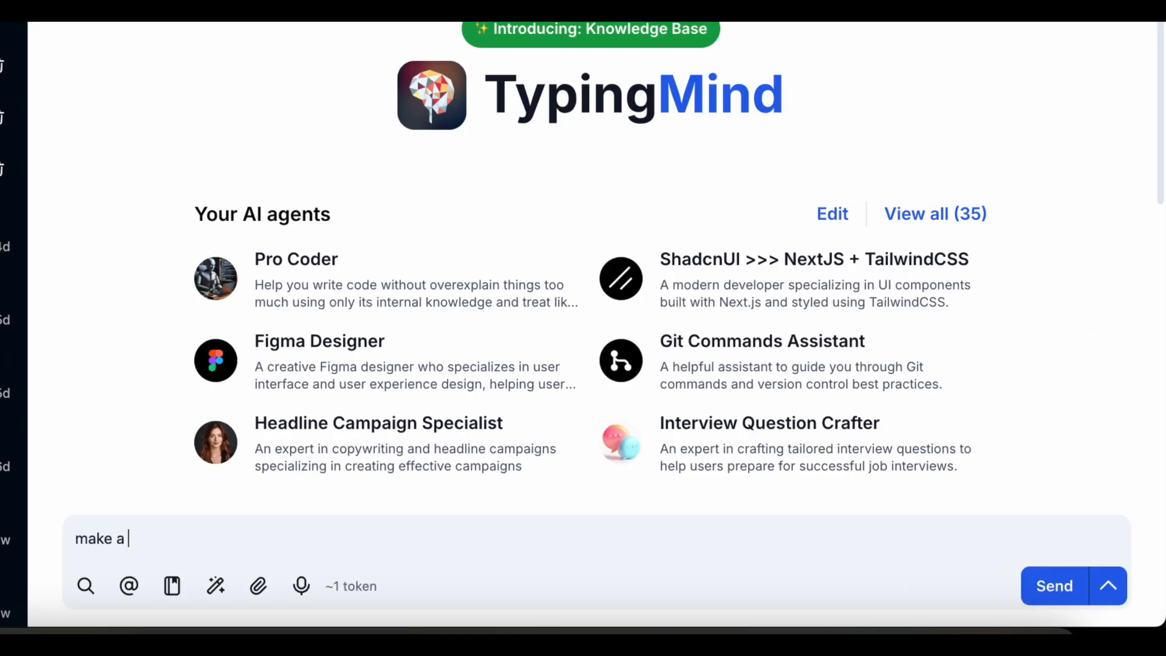
click(1054, 586)
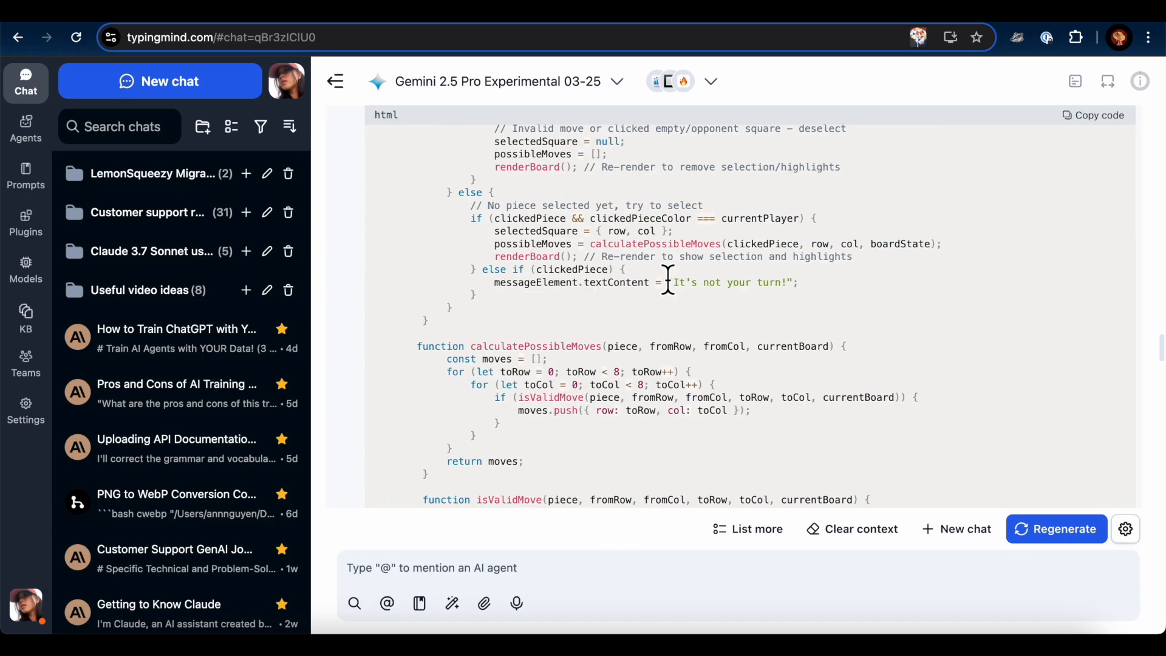
Scroll to the reply's end and send 'please use interactive canvas plugin to display the code'
scroll(down, 3)
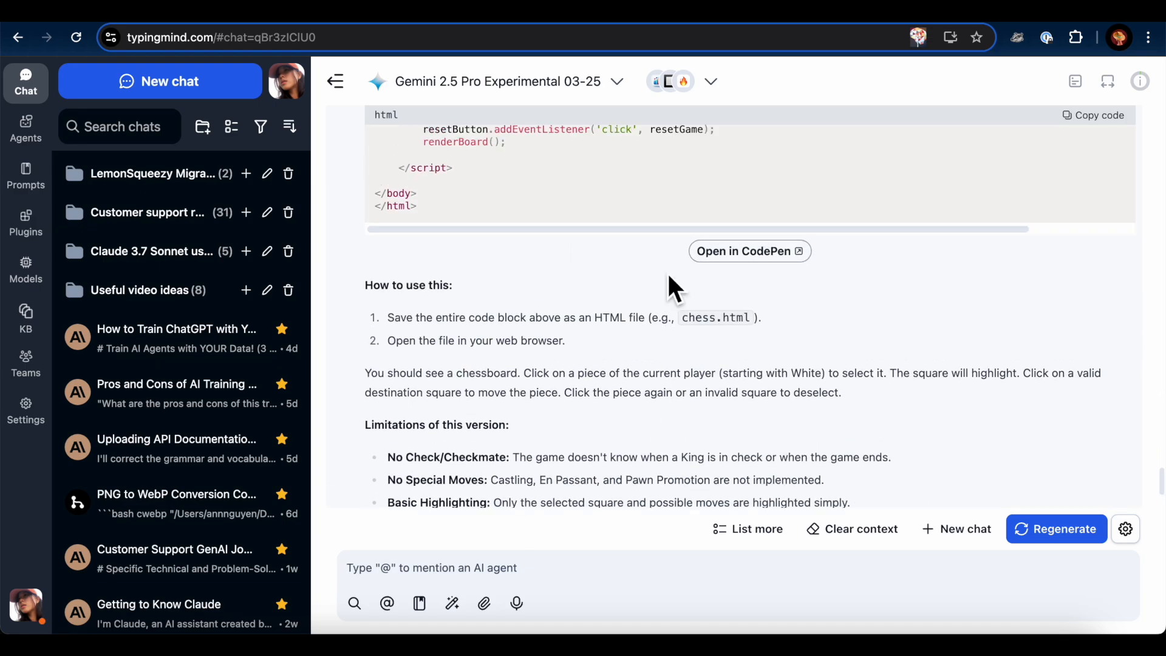
scroll(down, 3)
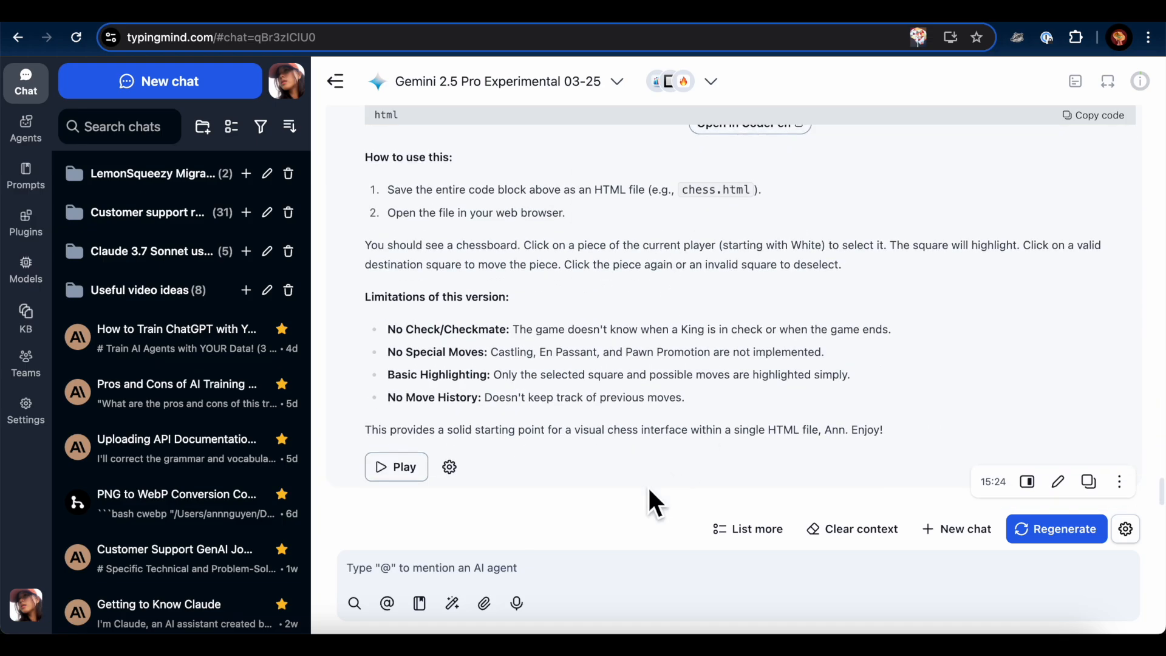
text(please us)
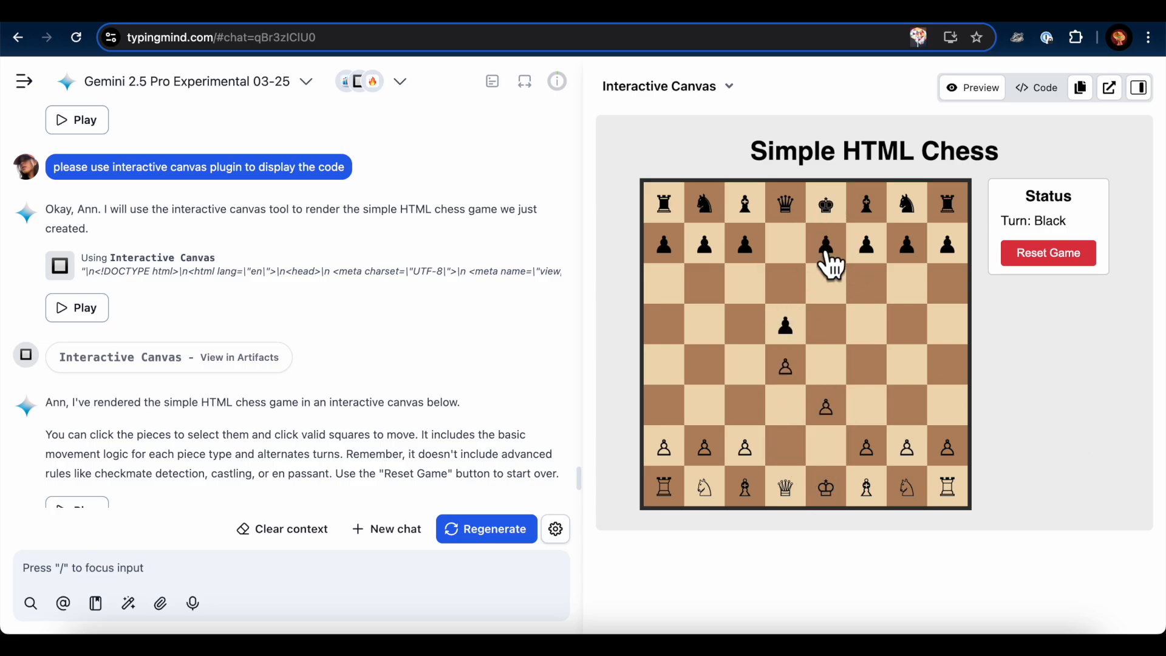
mouse_move(843, 260)
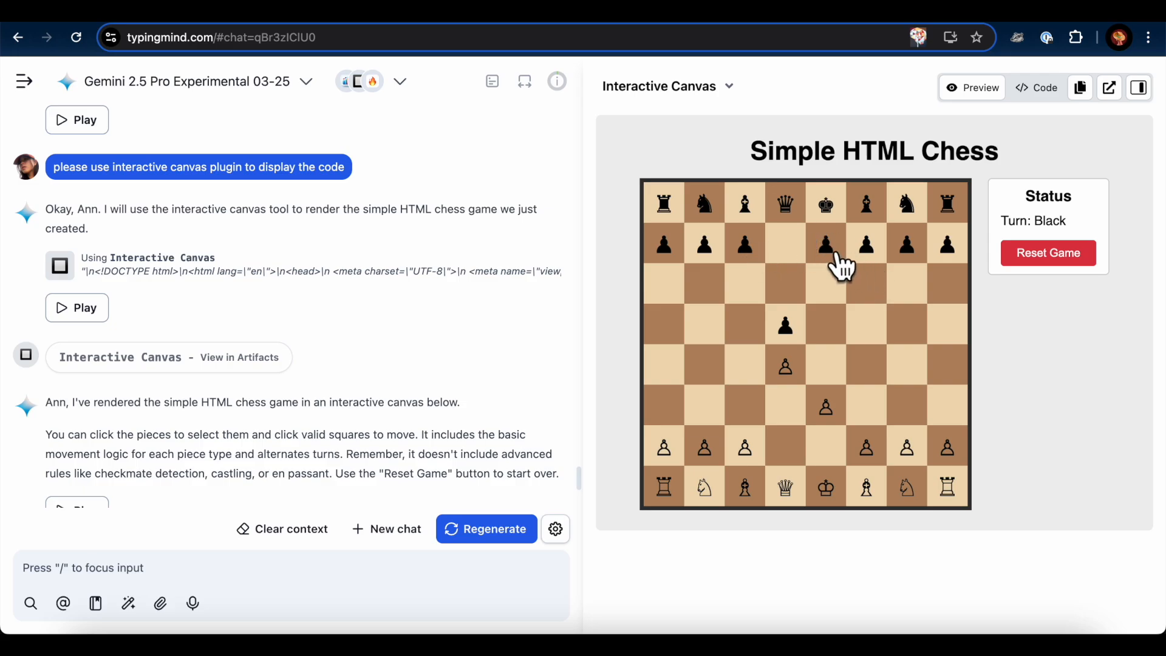
Move black and white pieces on the canvas board, reset the game, then replay the king's pawn
click(826, 324)
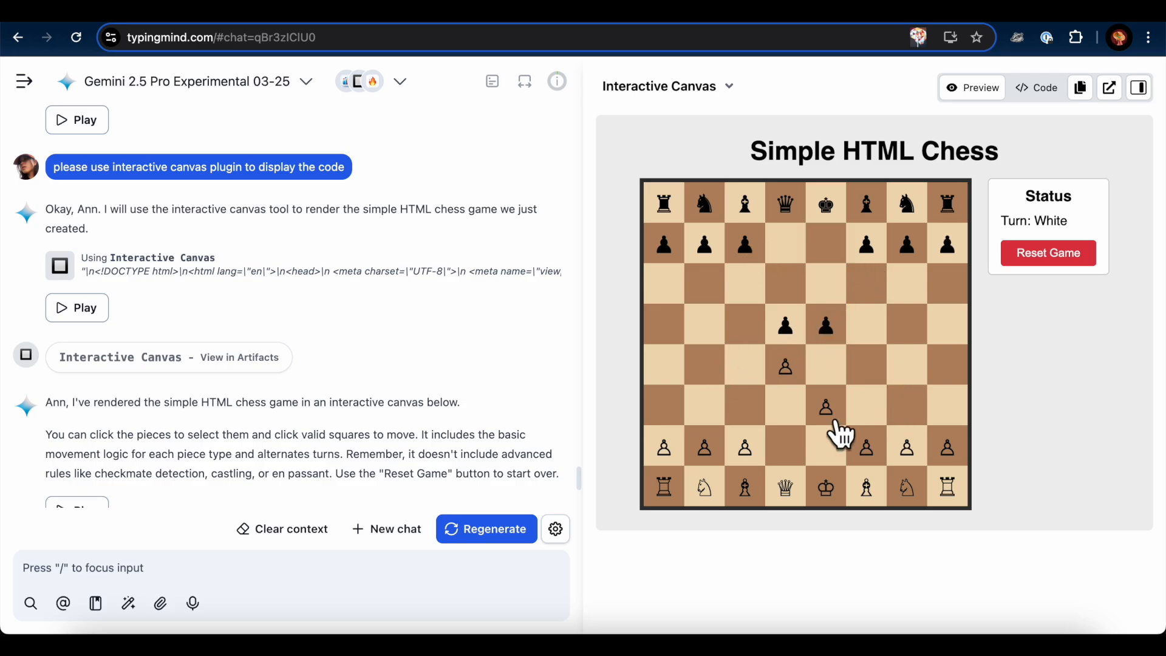
click(745, 202)
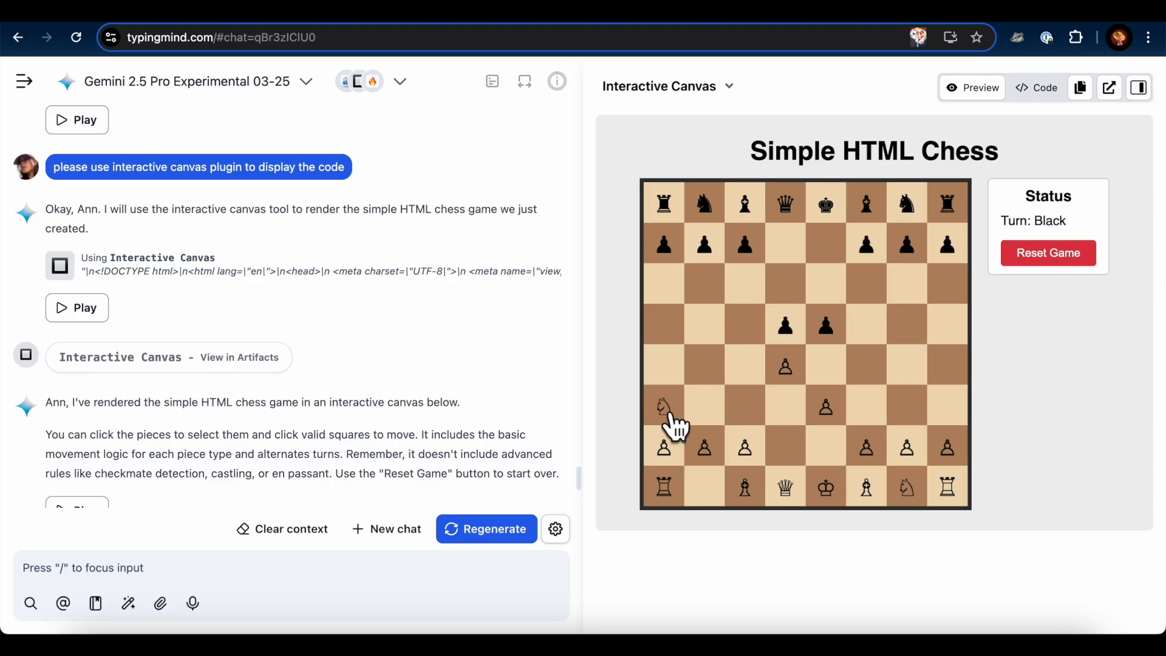
click(1048, 252)
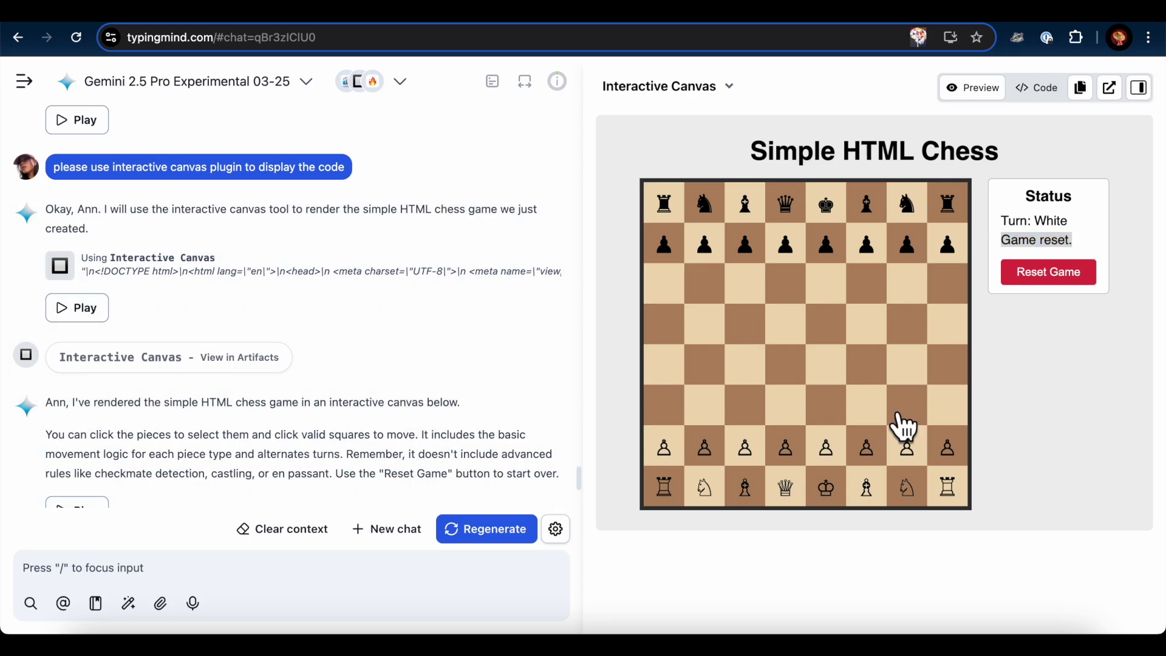
scroll(down, 3)
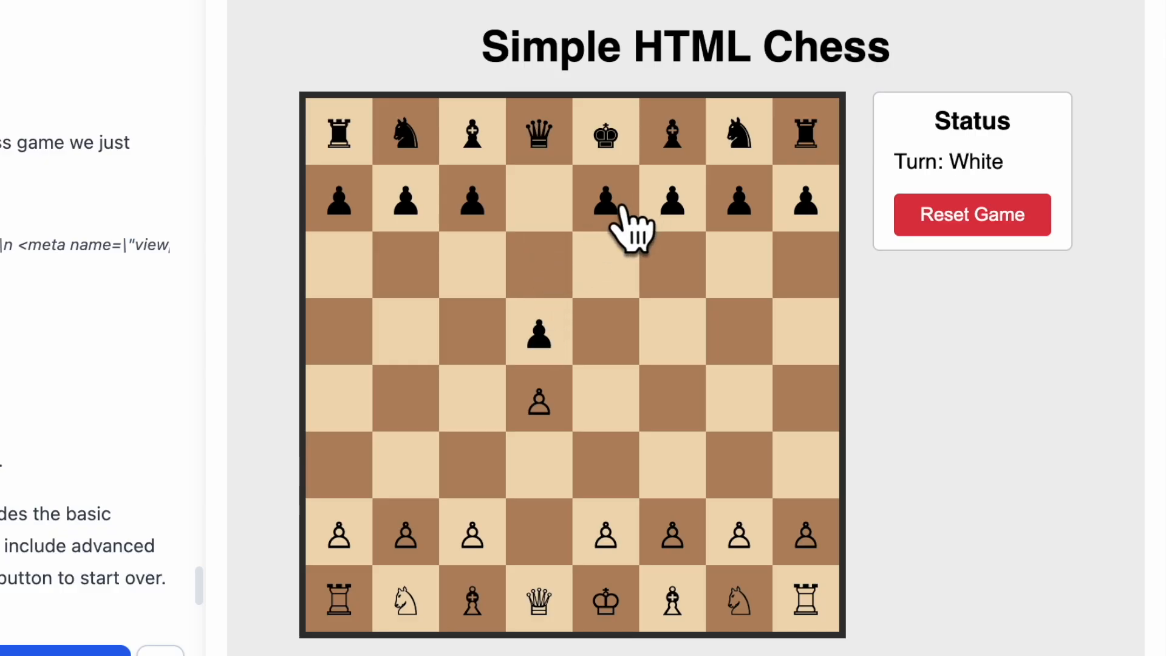
click(606, 537)
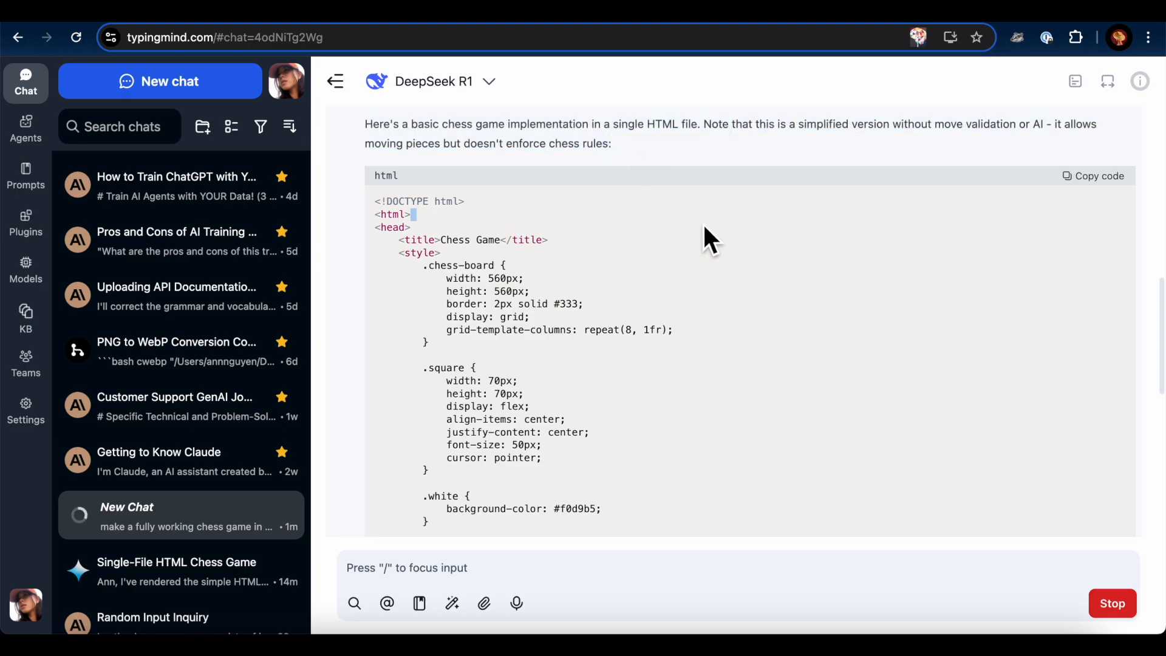
Open DeepSeek R1's finished HTML chess code in CodePen
click(1098, 176)
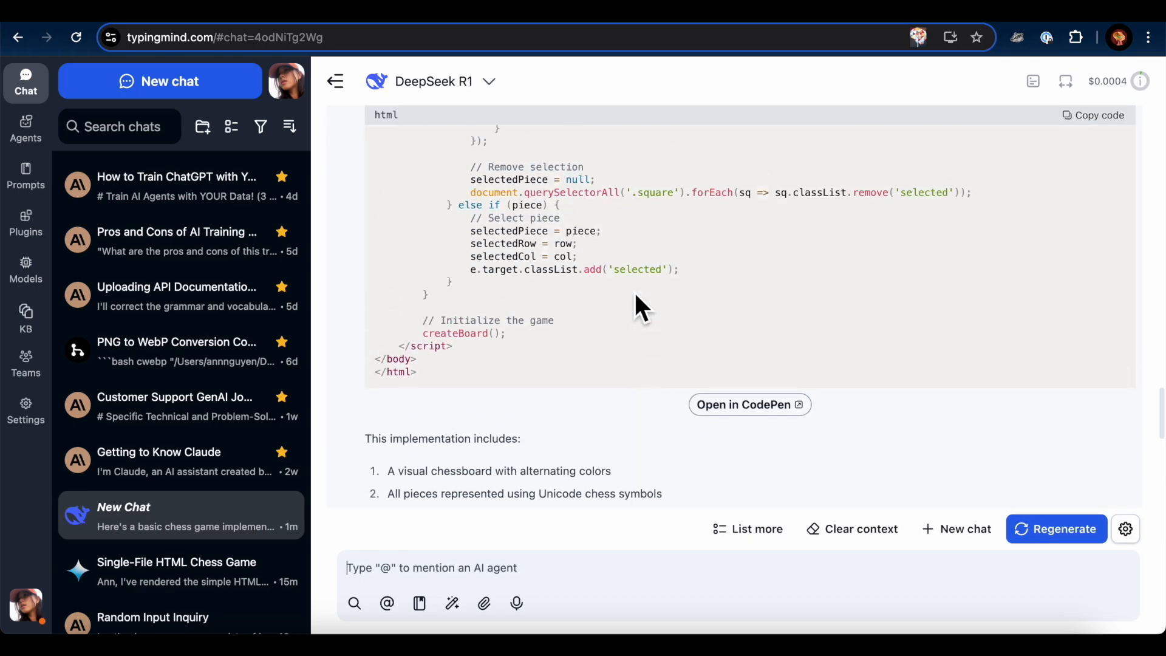
click(749, 405)
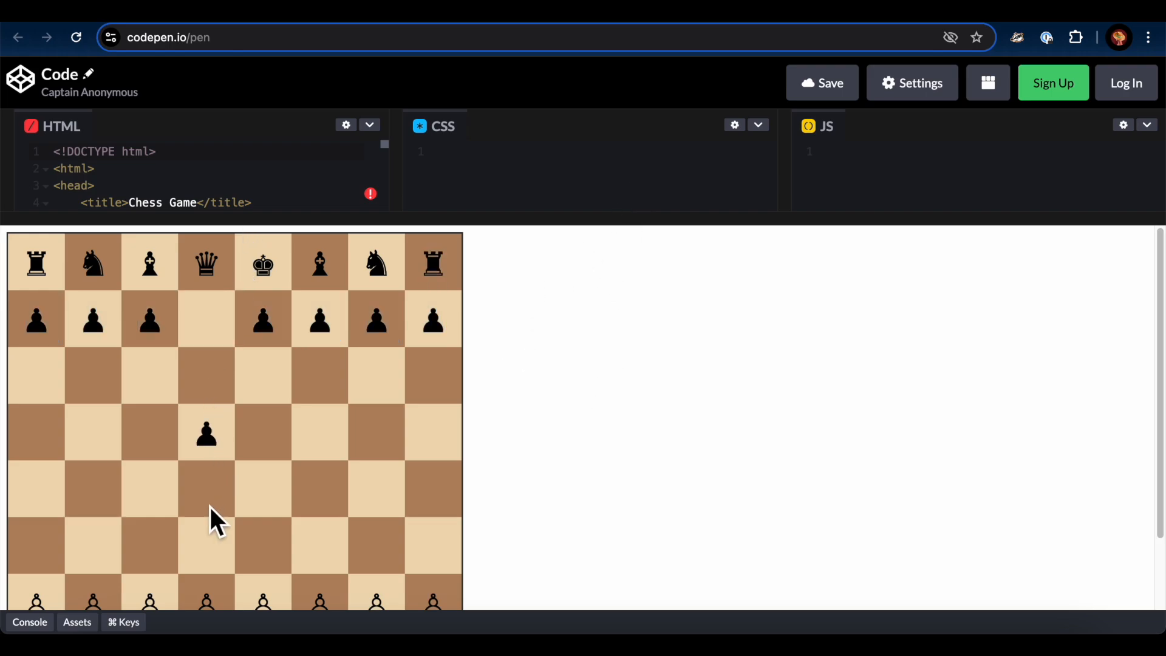
Scroll the CodePen page to view DeepSeek R1's chess board
scroll(down, 3)
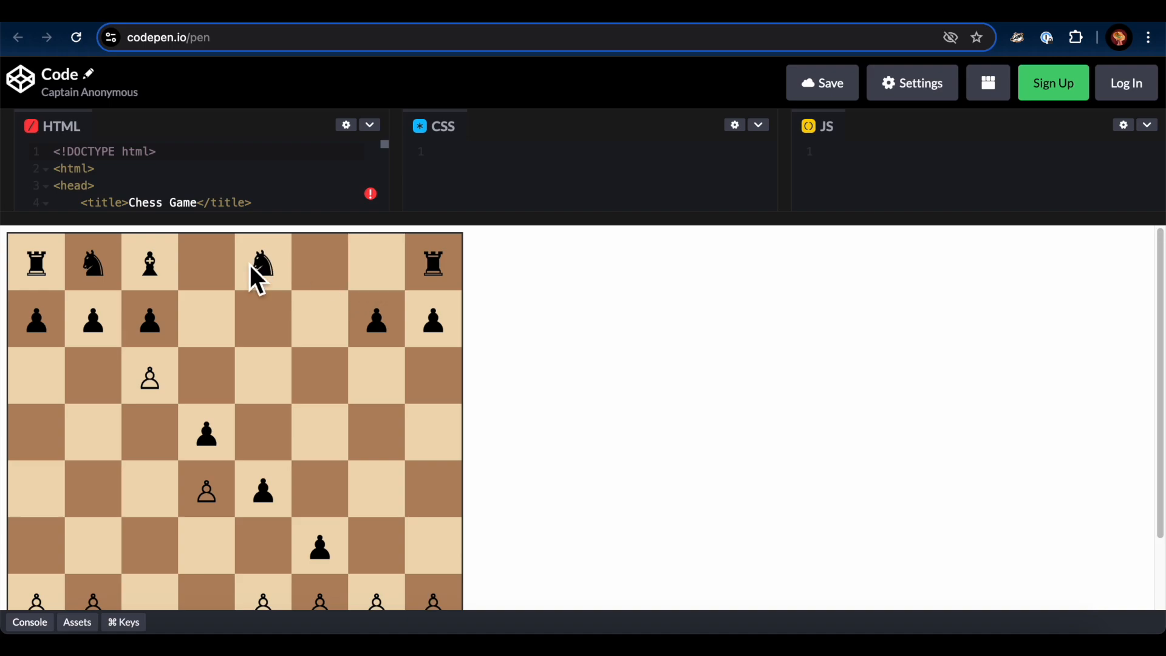
mouse_move(366, 400)
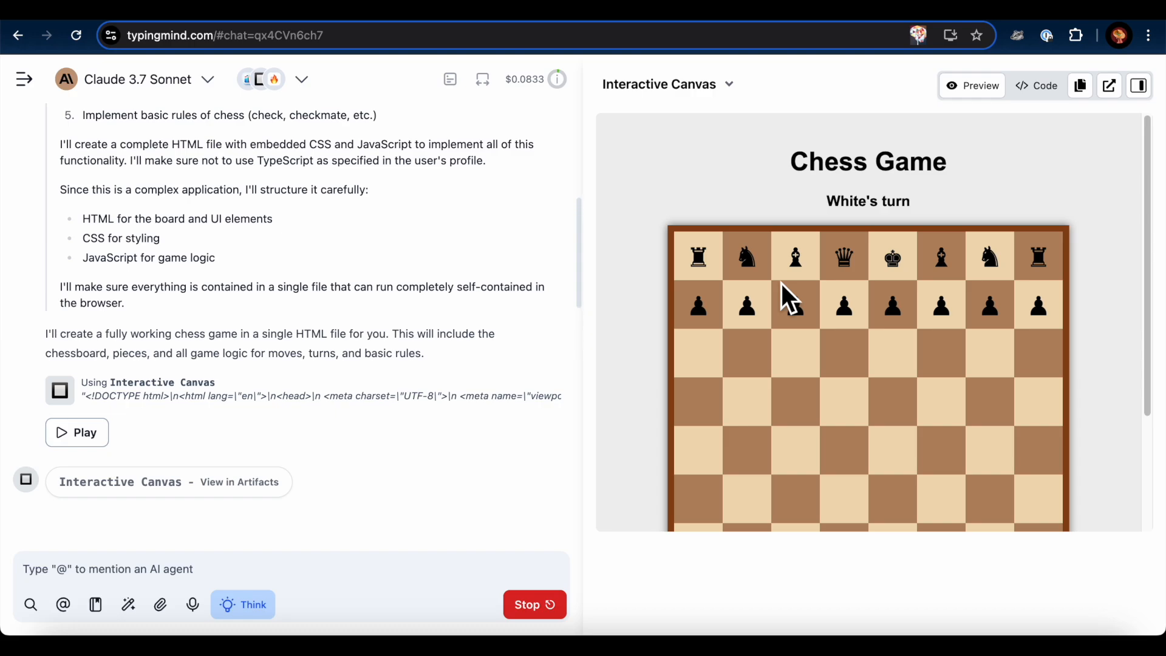
Open Claude 3.7 Sonnet's game in a new window and play e5, e3, c5, then a d4 pawn capture
click(76, 433)
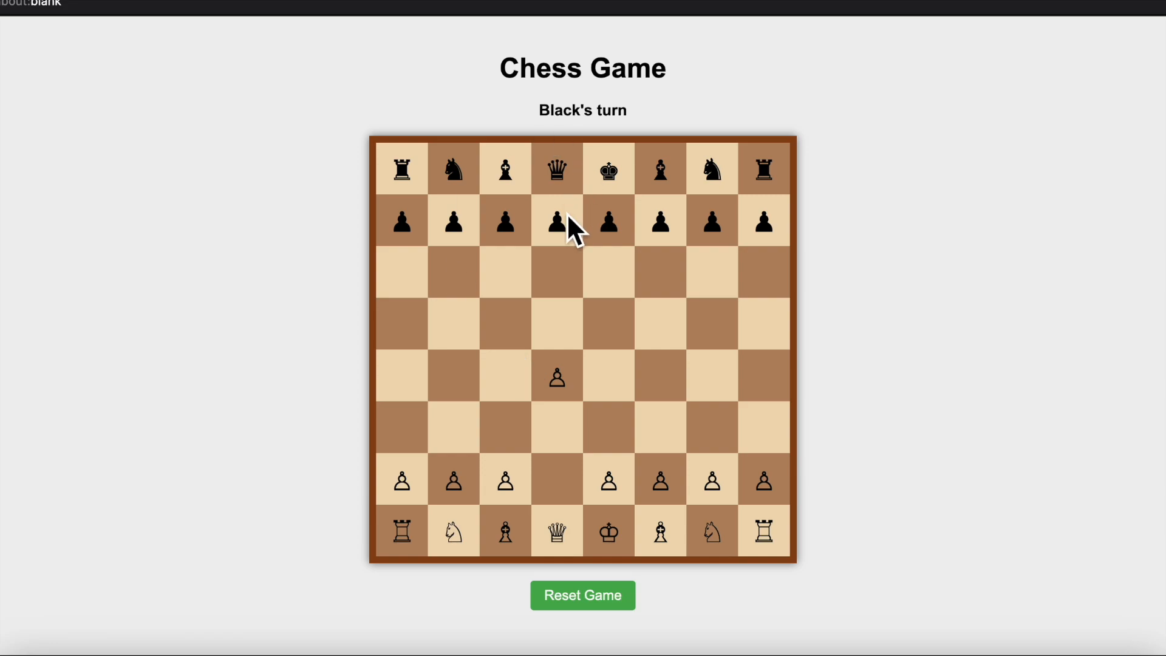
click(608, 324)
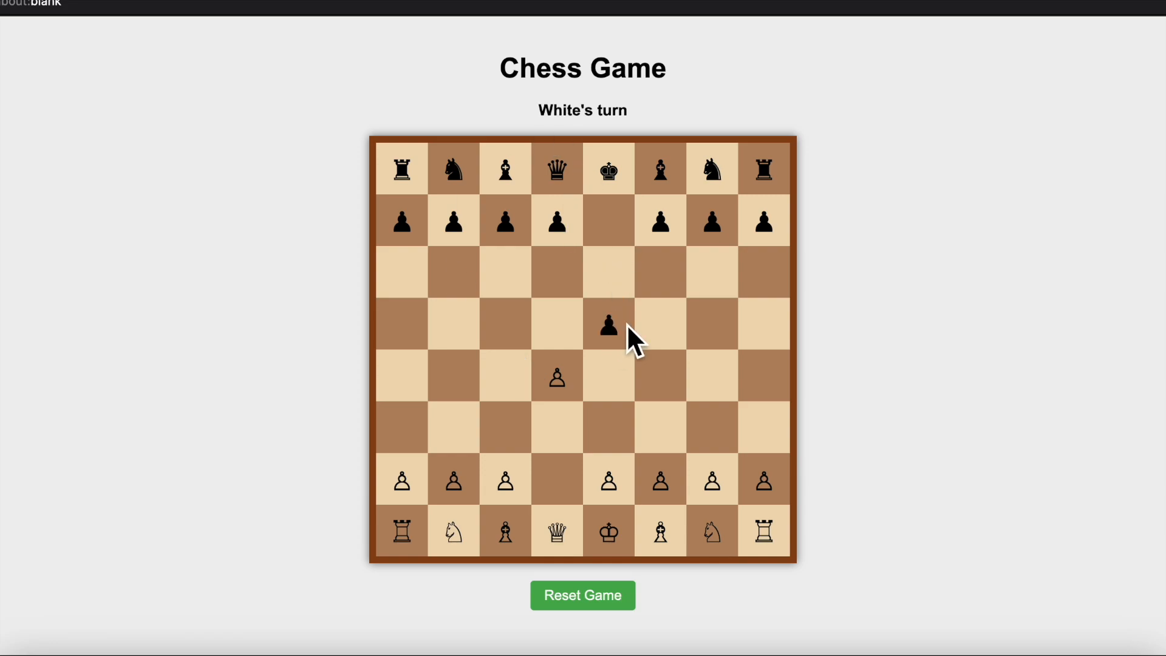
click(557, 376)
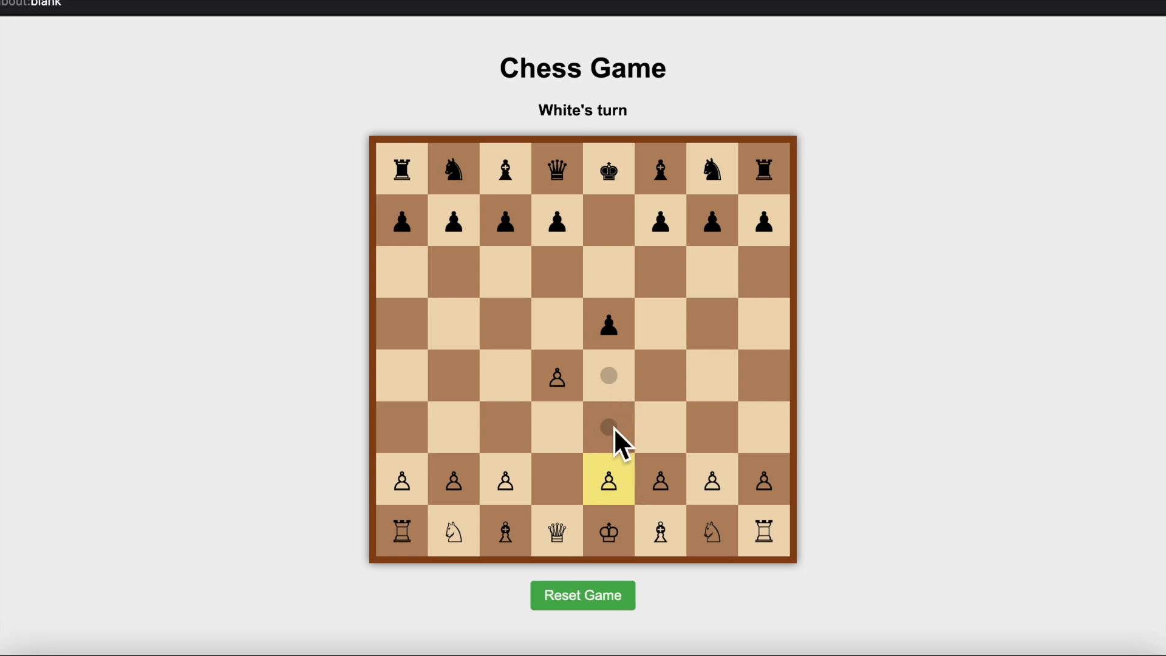
click(609, 427)
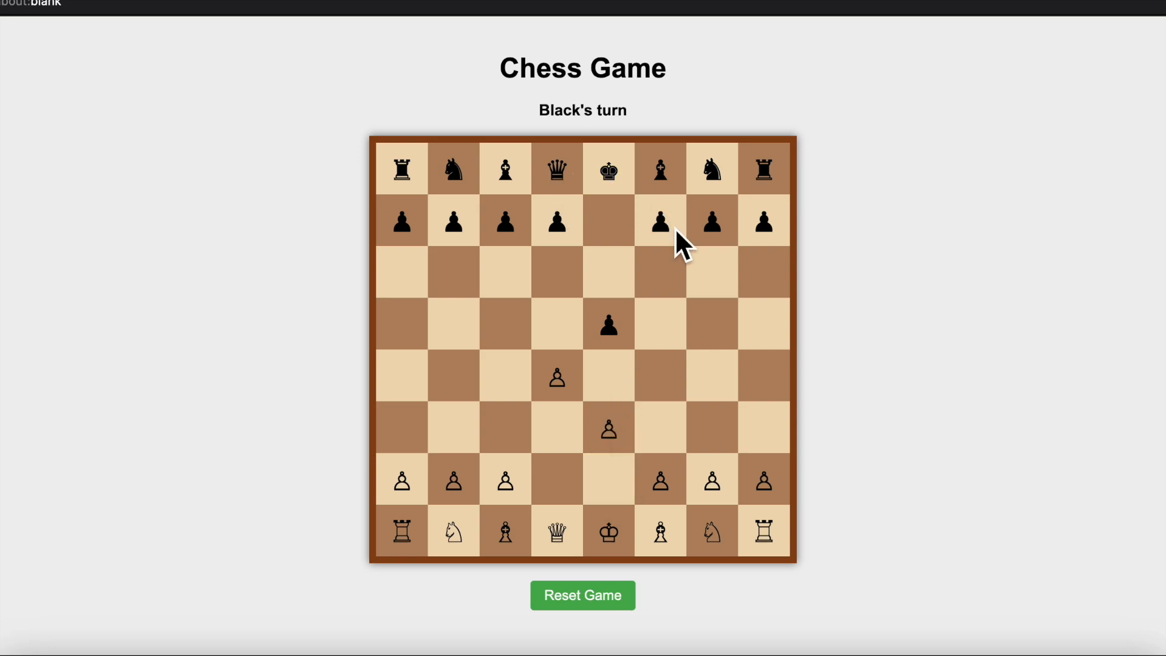
click(660, 169)
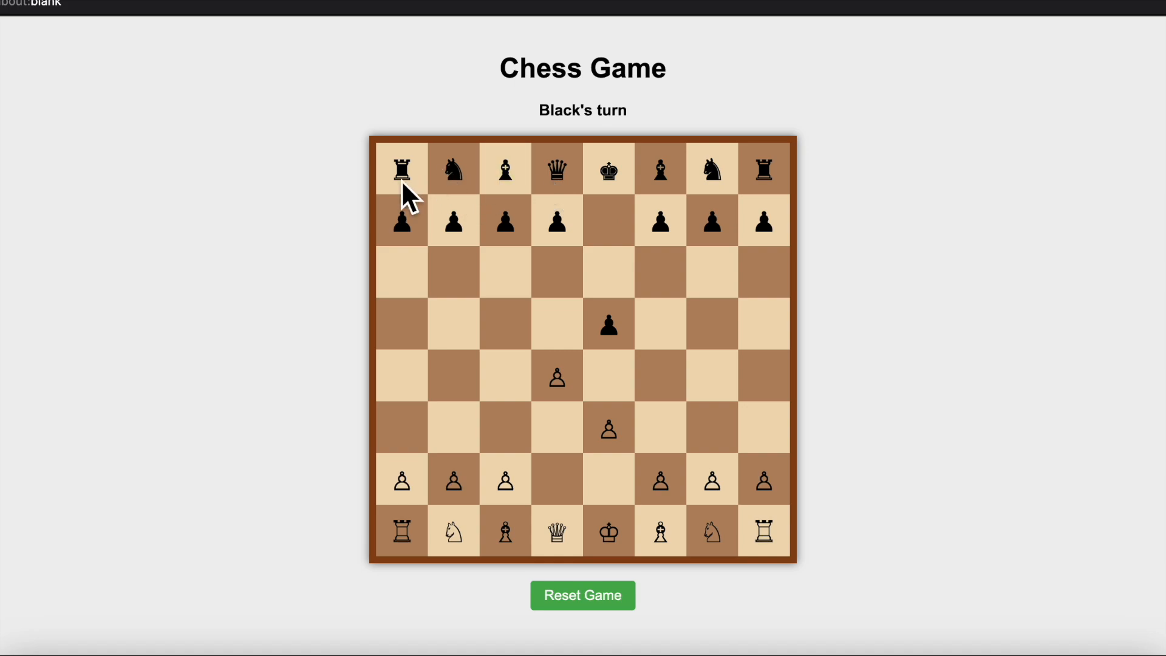
mouse_move(508, 246)
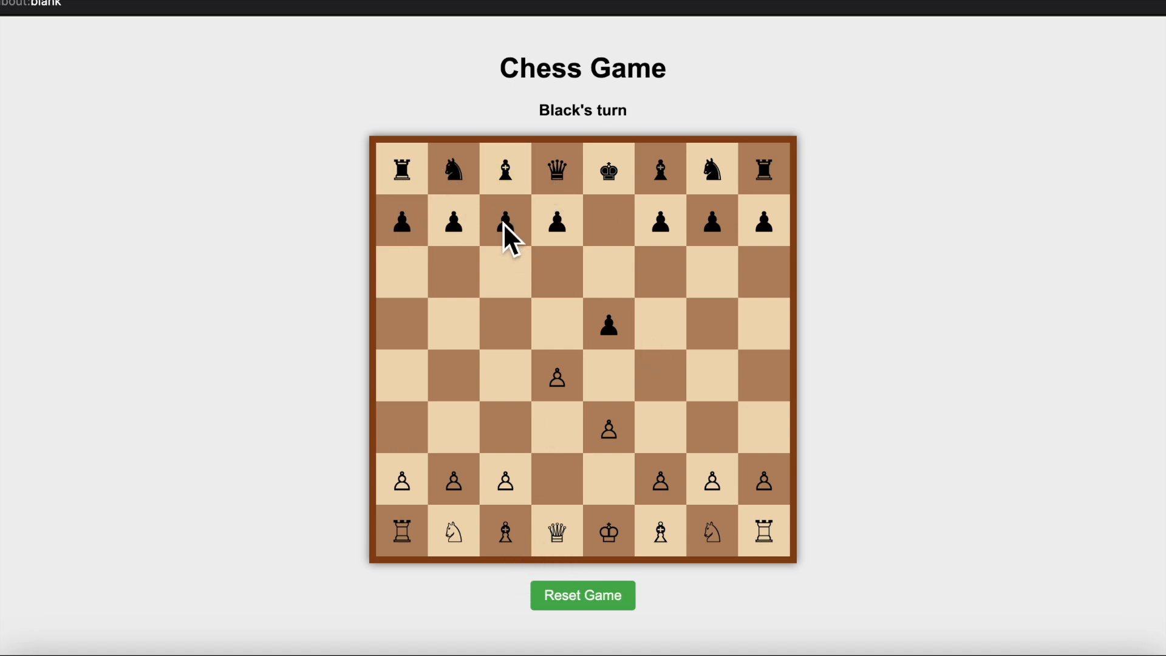
click(506, 221)
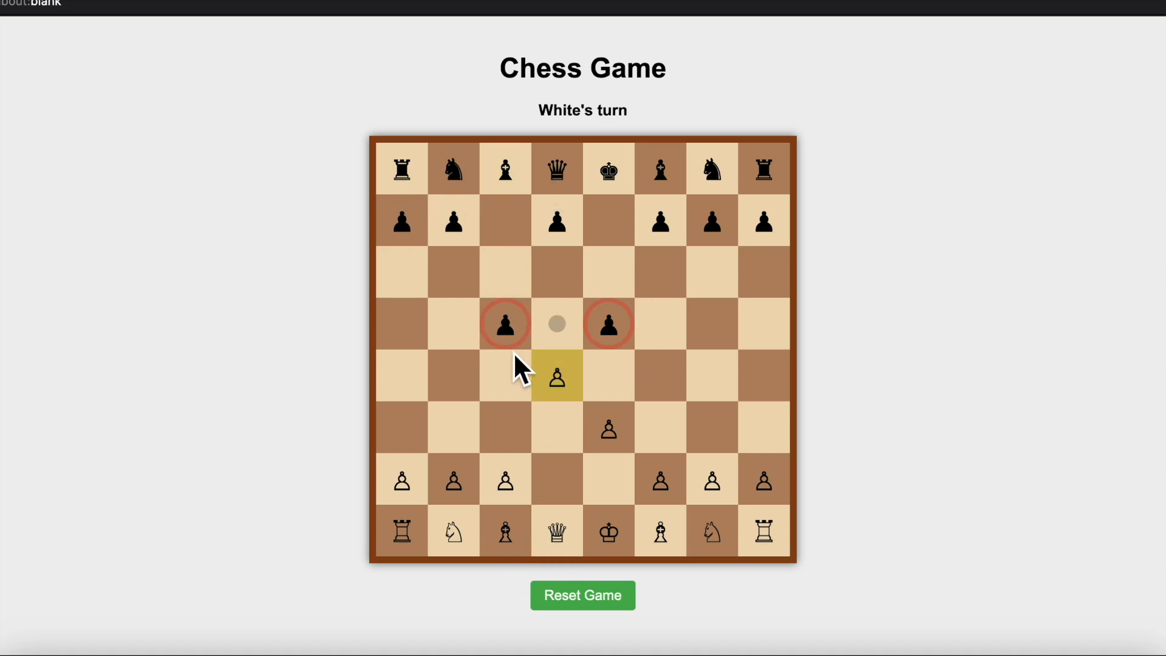
click(505, 324)
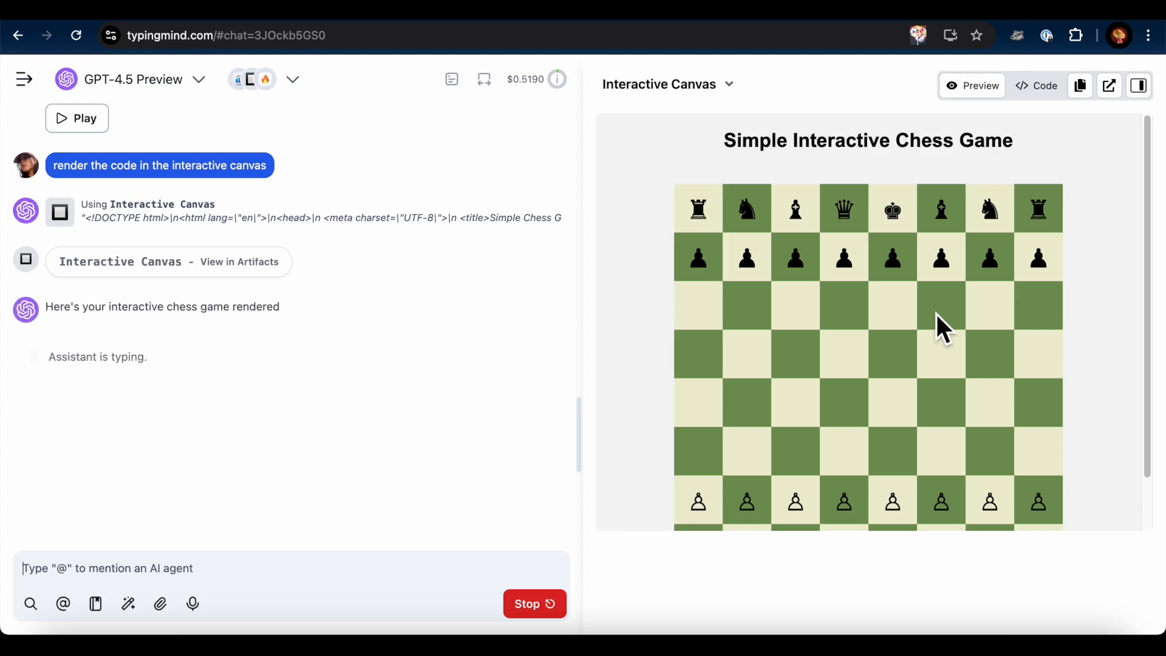
Open GPT-4.5 Preview's game in a new window, move the black d-pawn, and capture the king with a knight
click(1109, 86)
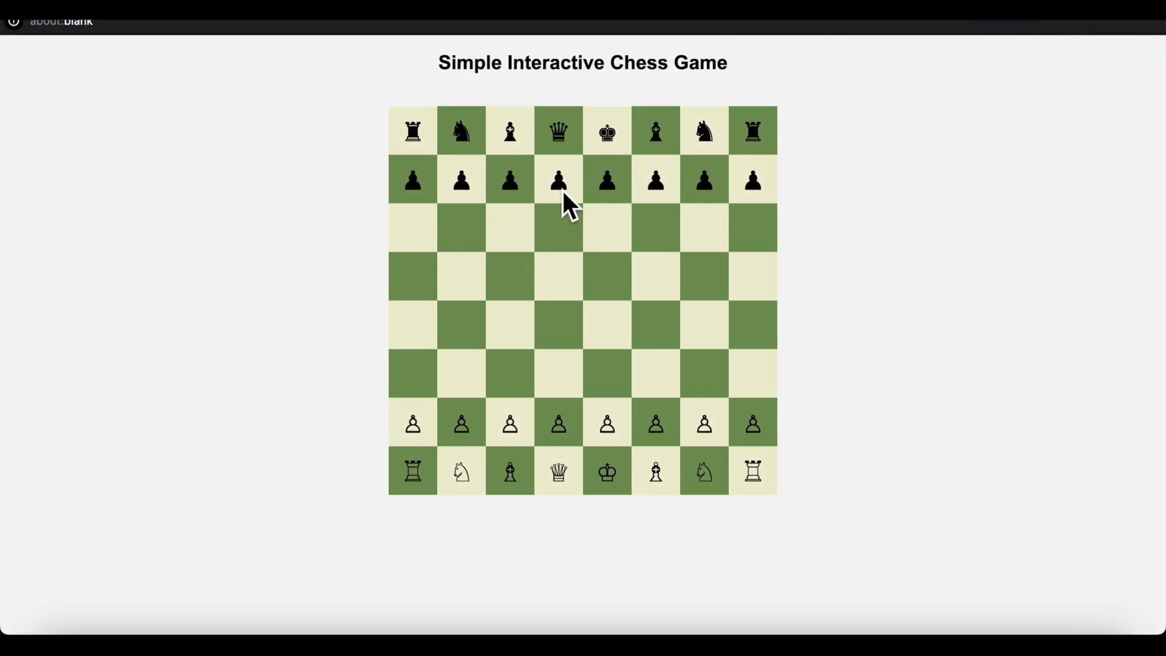
click(558, 180)
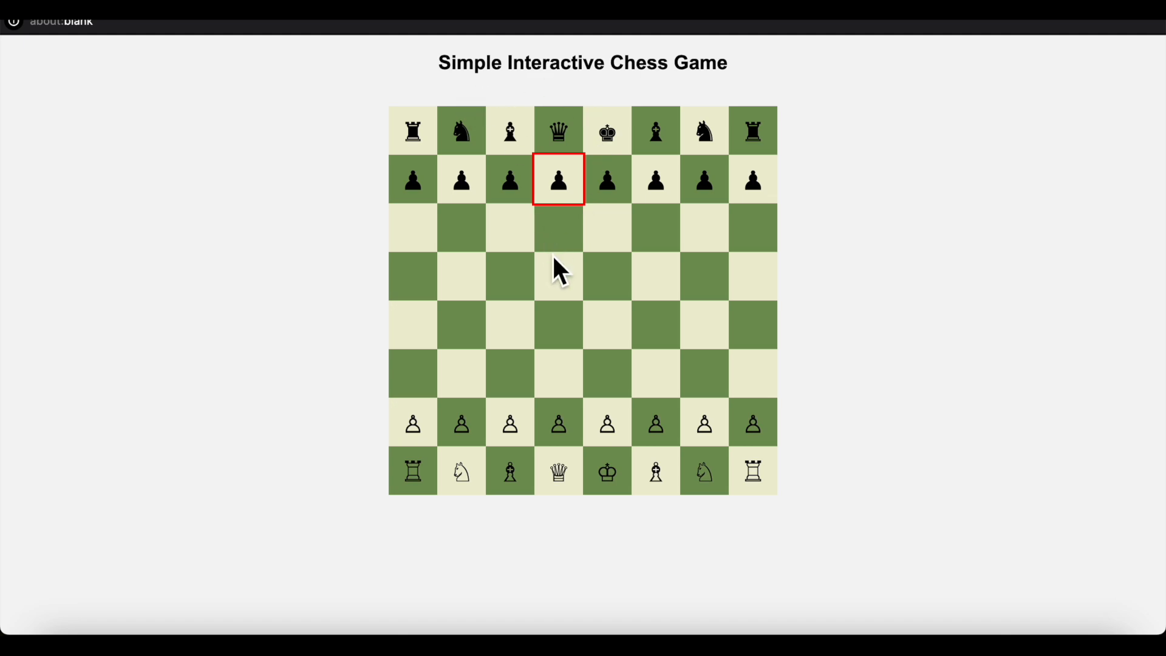
click(557, 422)
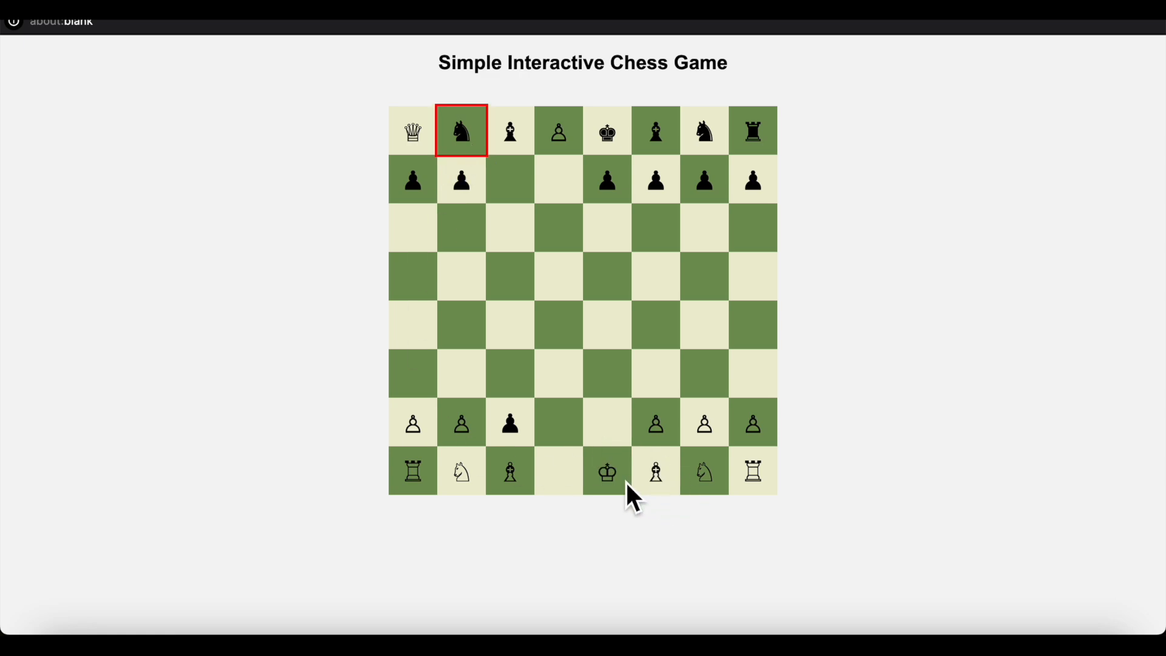
click(606, 472)
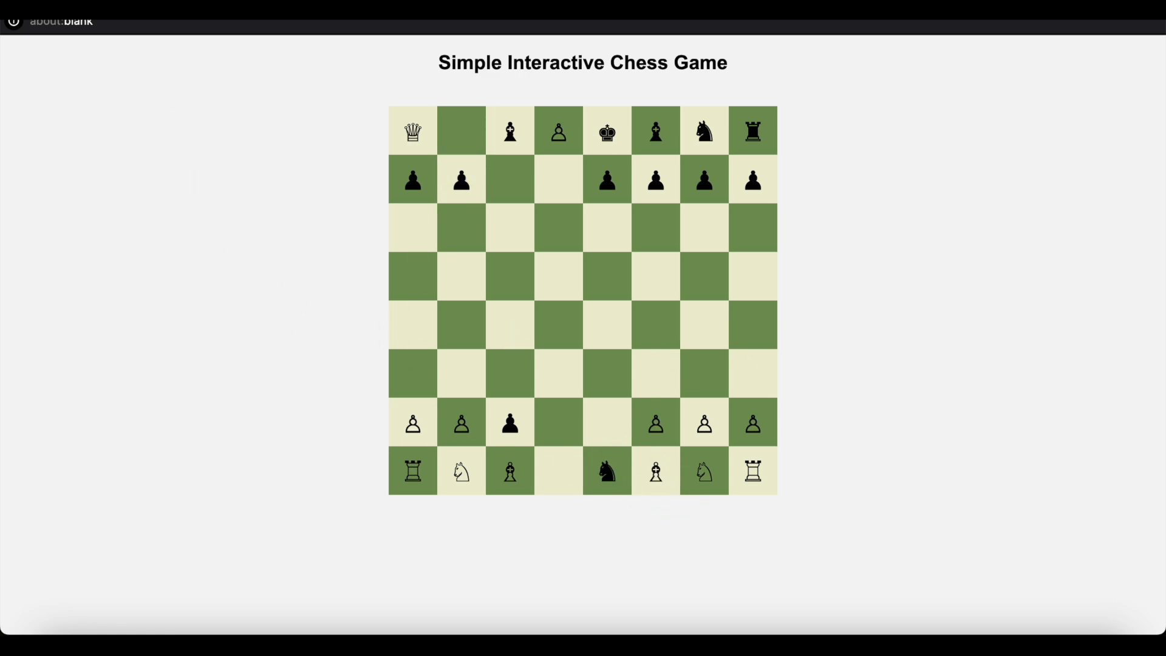